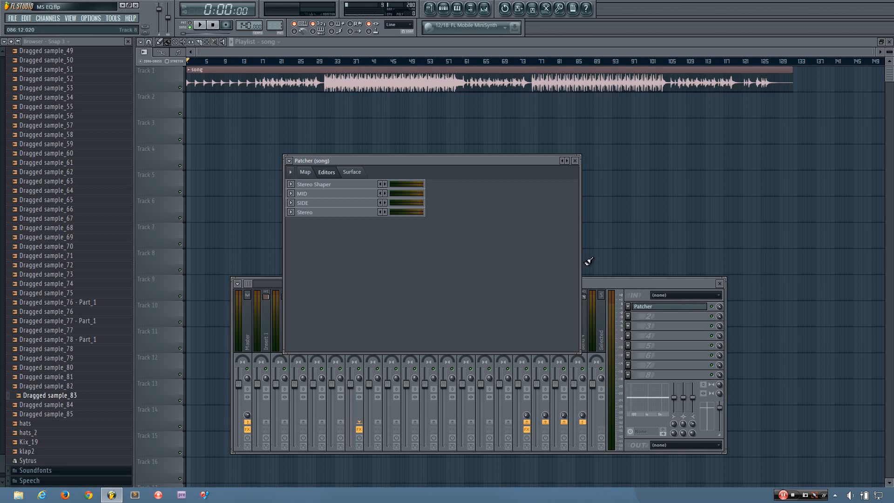
pyautogui.moveTo(492, 169)
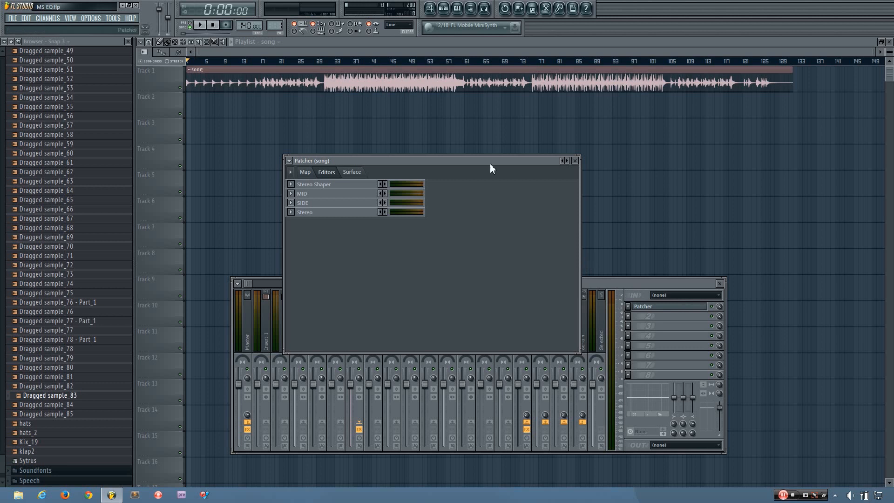
pyautogui.moveTo(416, 243)
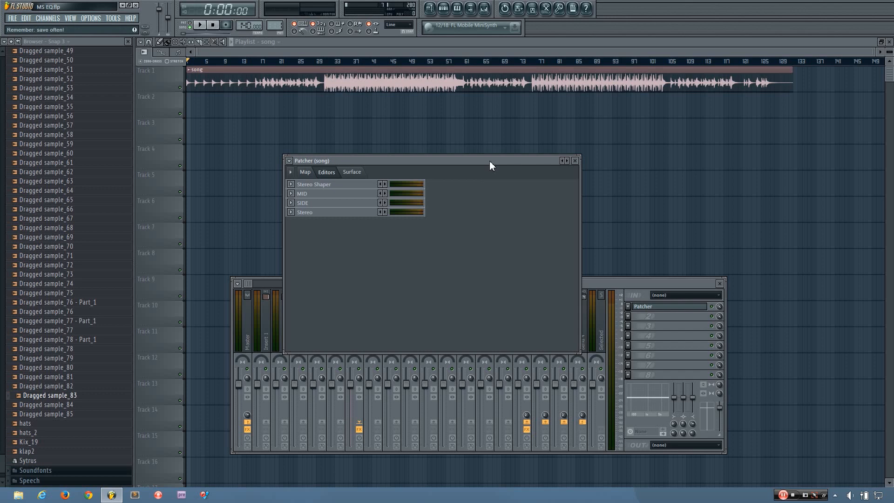
# - Move the Patcher window slightly up and left over the mixer by its title bar
pyautogui.moveTo(492, 160); pyautogui.dragTo(502, 147)
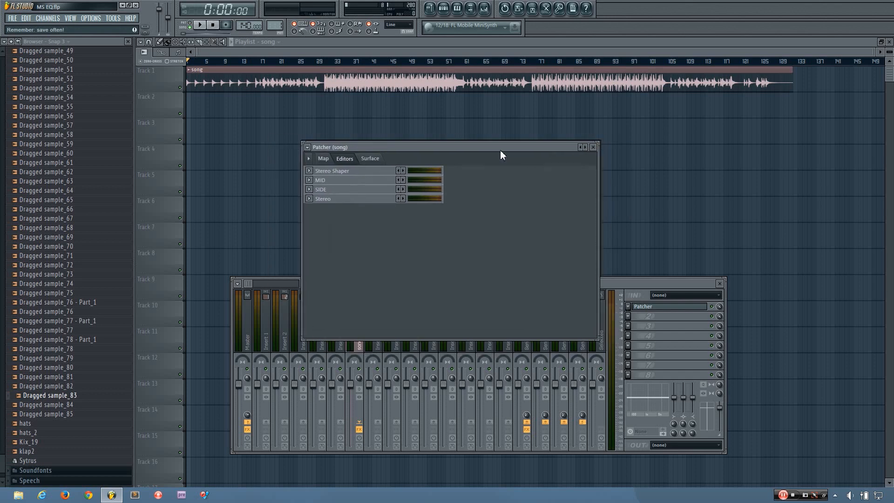
pyautogui.moveTo(502, 147); pyautogui.dragTo(427, 147)
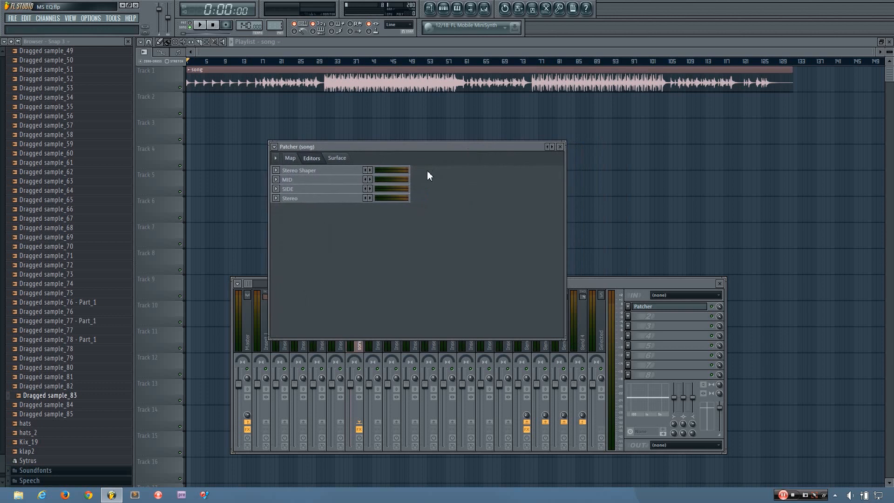
pyautogui.moveTo(285, 190)
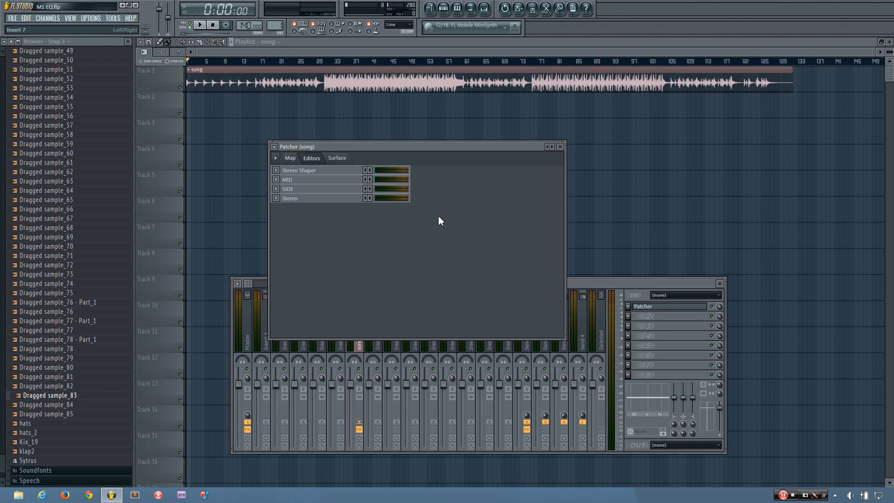
pyautogui.moveTo(271, 194)
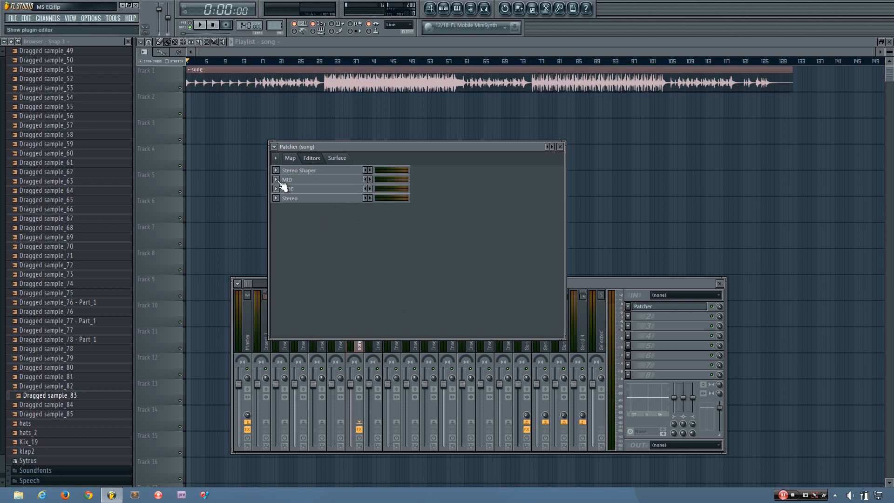
# - Expand and collapse the MID and Stereo Parametric EQ 2 editors, then hide the Patcher and Mixer
pyautogui.click(277, 179)
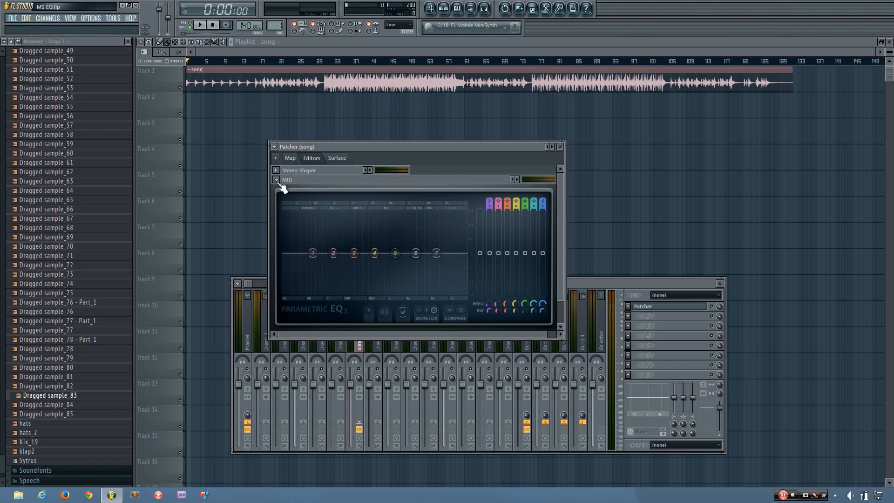
pyautogui.click(276, 189)
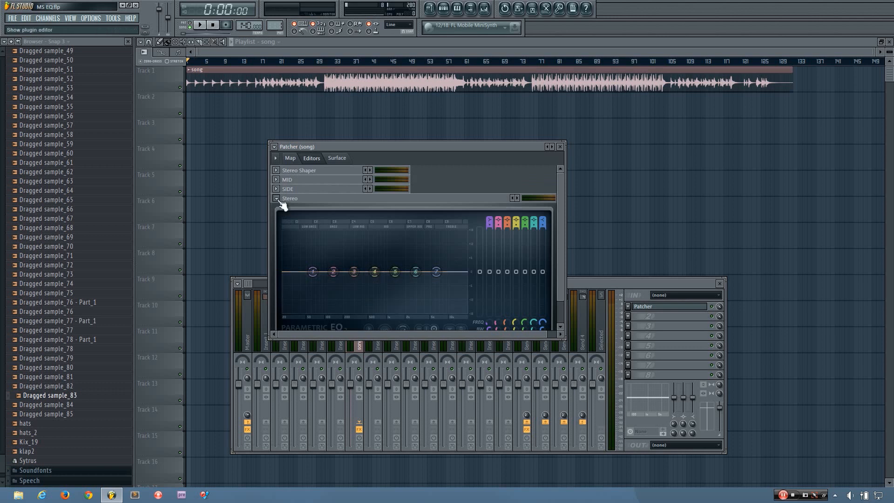
pyautogui.click(277, 197)
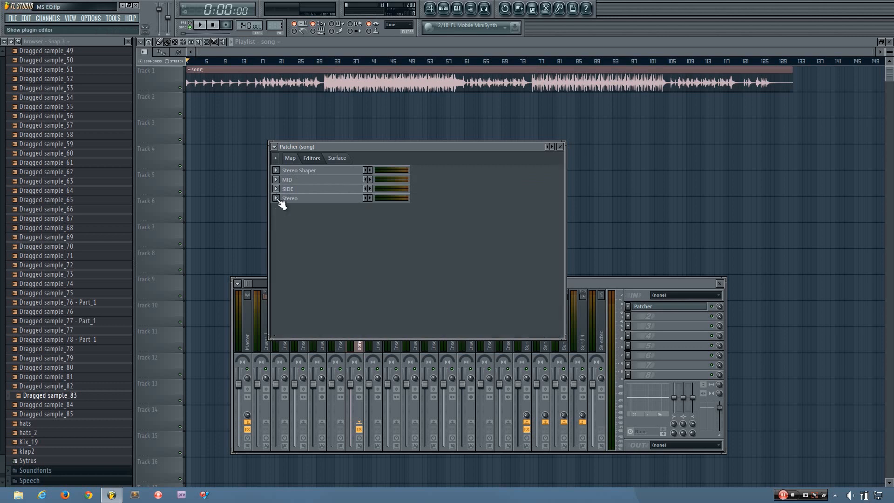
pyautogui.click(276, 198)
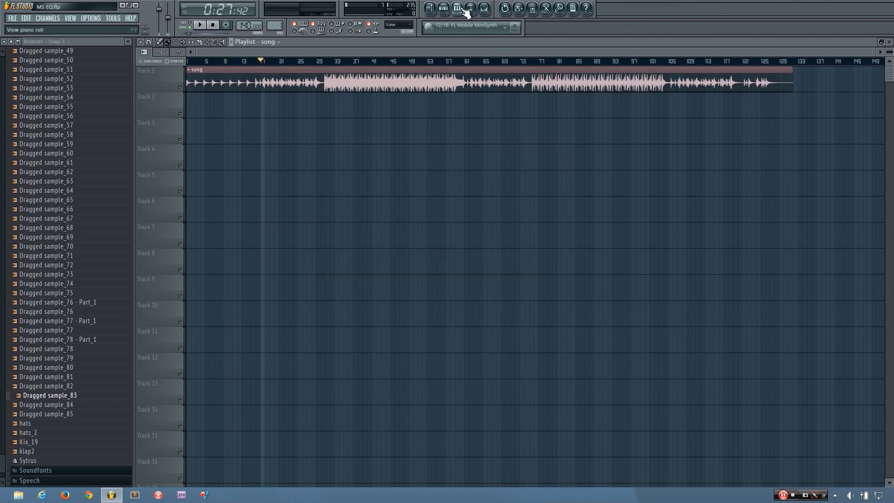
# - Reopen the Stereo EQ, move band 5 next to band 4, sweep band 1's high-pass up and back
pyautogui.click(469, 8)
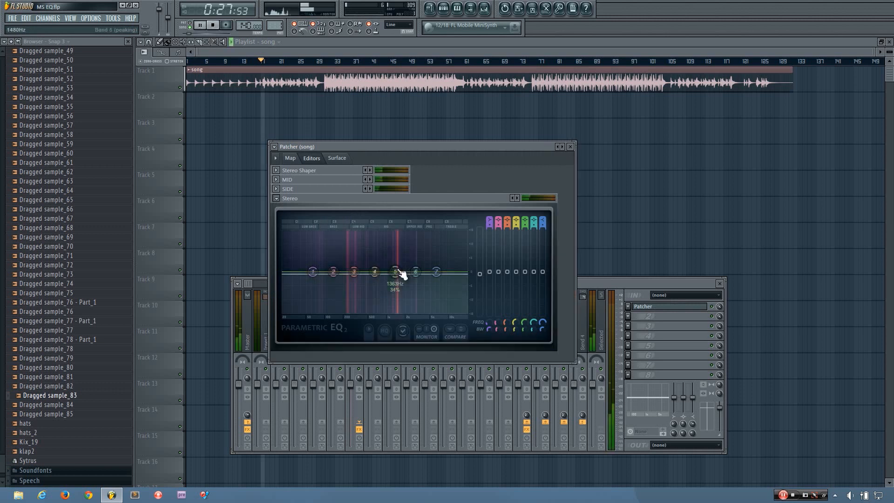
pyautogui.moveTo(396, 273); pyautogui.dragTo(365, 311)
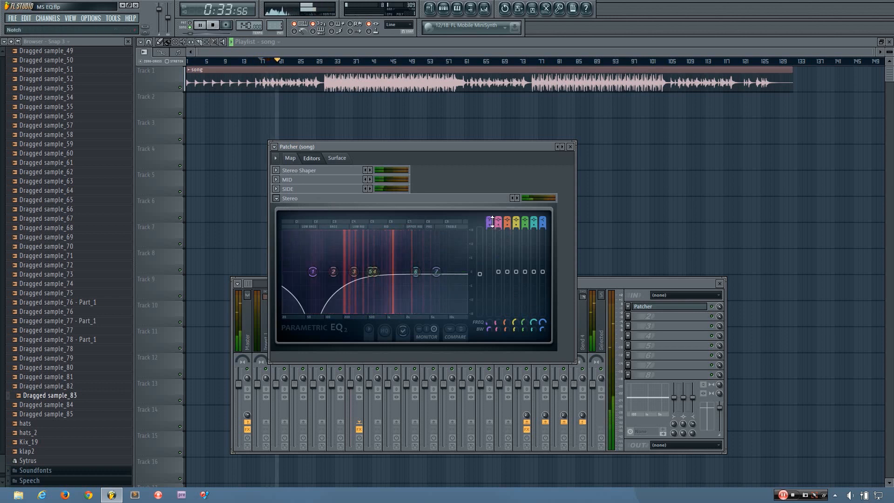
pyautogui.moveTo(313, 271); pyautogui.dragTo(465, 271)
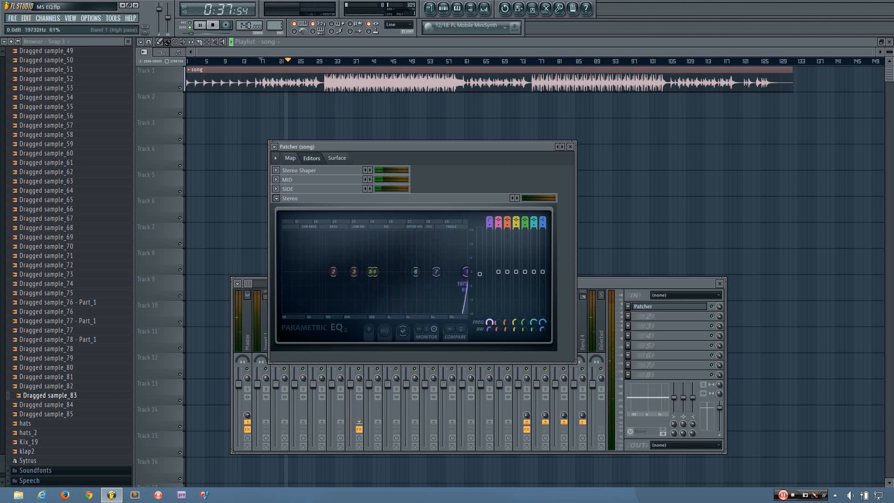
pyautogui.moveTo(465, 272); pyautogui.dragTo(416, 280)
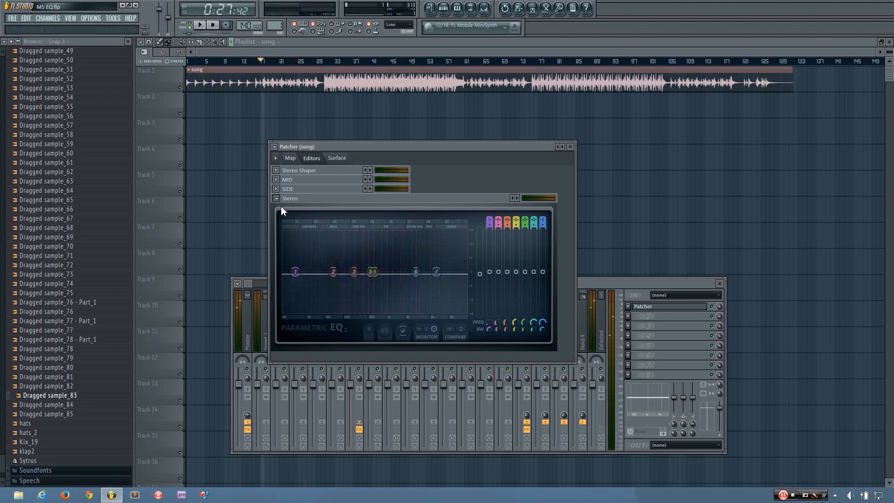
# - Switch to the SIDE EQ and sweep band 1's high-pass up, settling it near 3 kHz
pyautogui.click(276, 197)
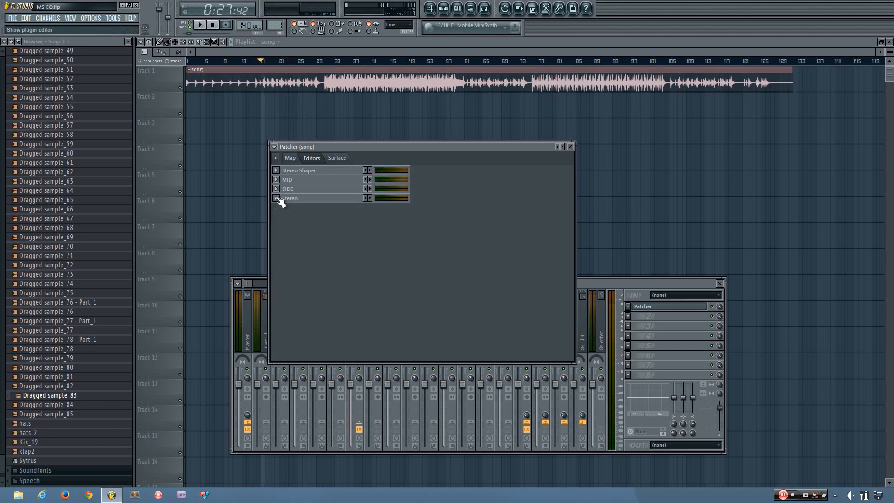
pyautogui.click(276, 189)
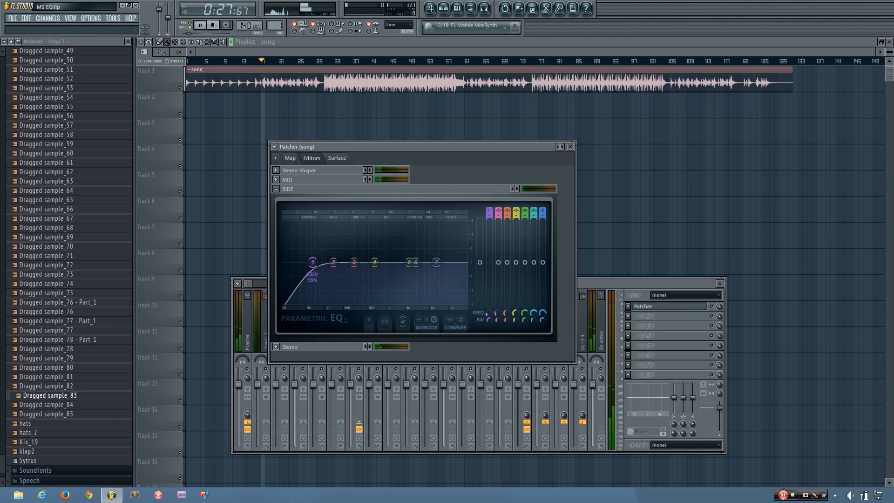
pyautogui.moveTo(311, 263); pyautogui.dragTo(465, 263)
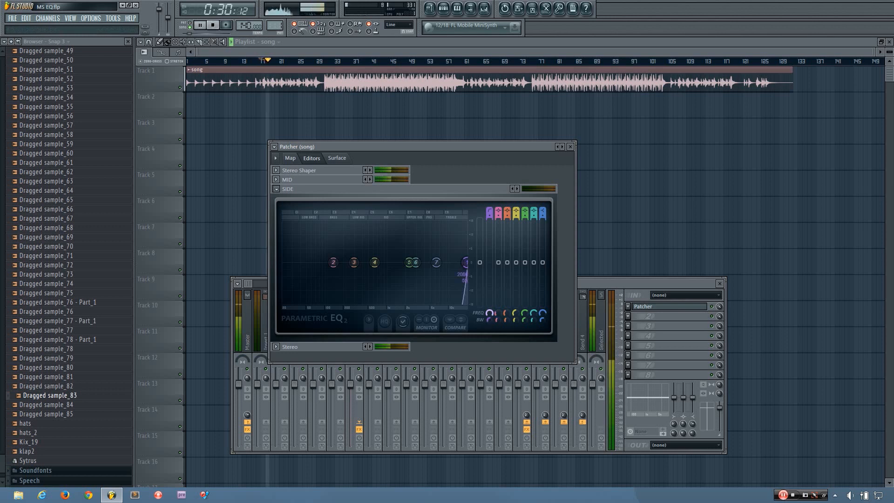
pyautogui.moveTo(465, 262); pyautogui.dragTo(416, 262)
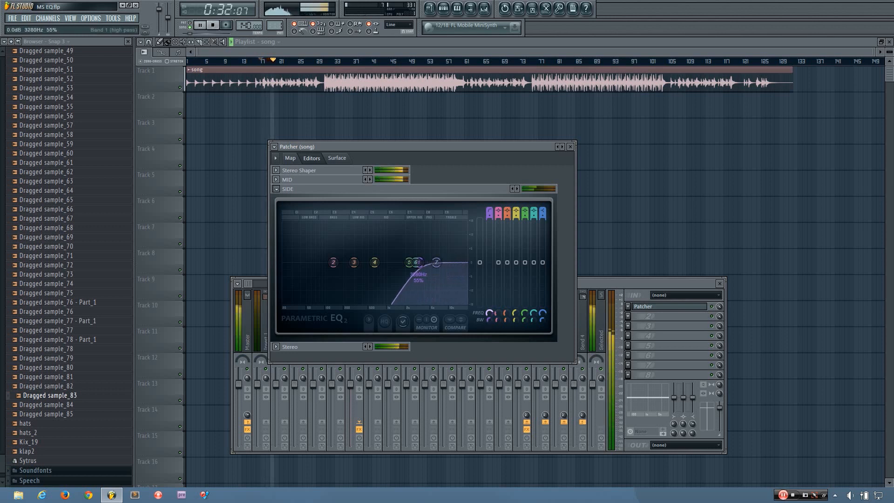
pyautogui.moveTo(435, 263); pyautogui.dragTo(360, 262)
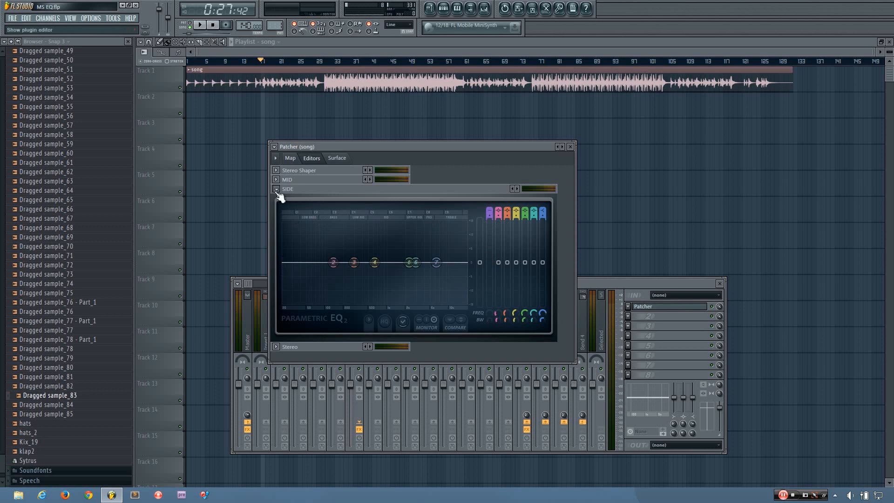
# - Switch to the MID EQ, sweep band 1's high-pass to about 1.7 kHz, then return it to the low end
pyautogui.click(277, 189)
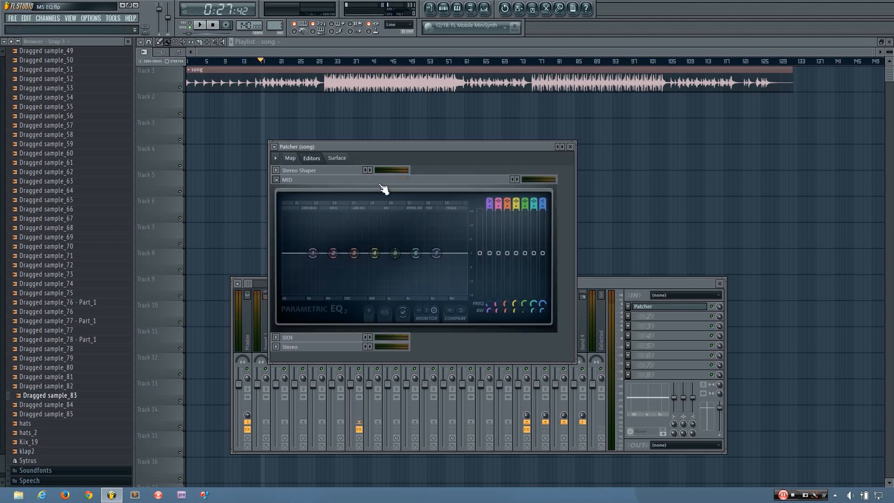
pyautogui.click(276, 180)
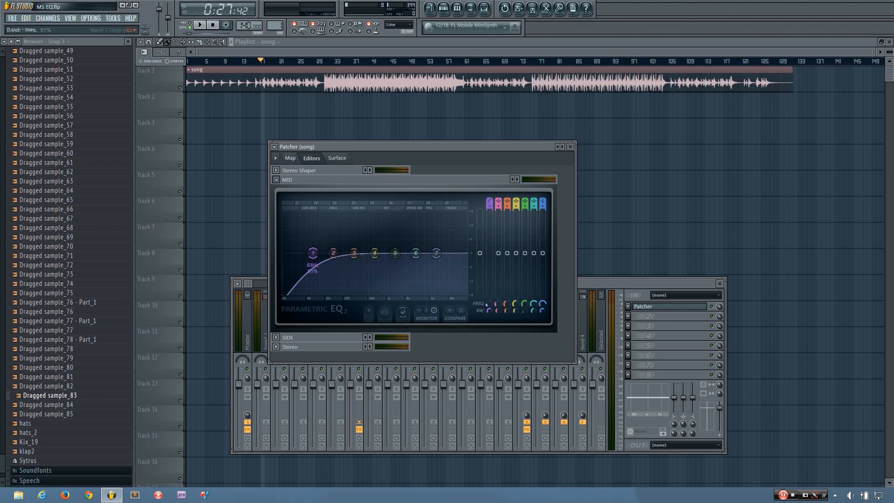
pyautogui.moveTo(313, 253); pyautogui.dragTo(467, 253)
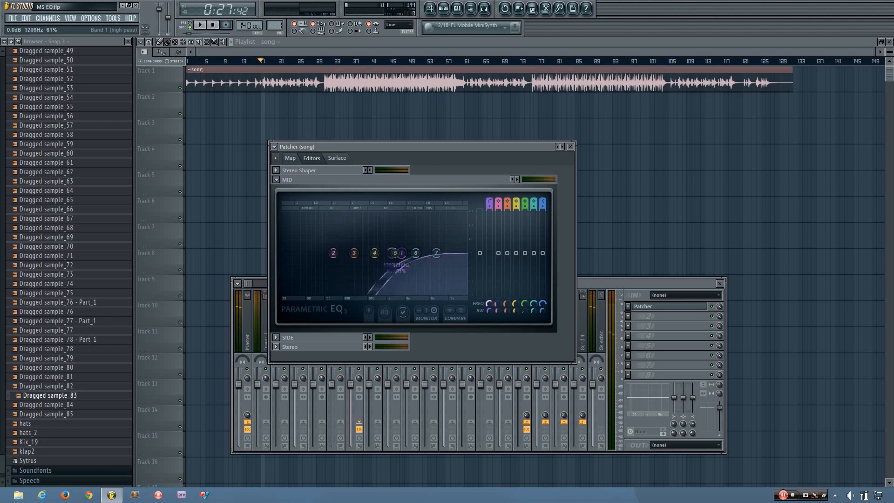
pyautogui.click(199, 25)
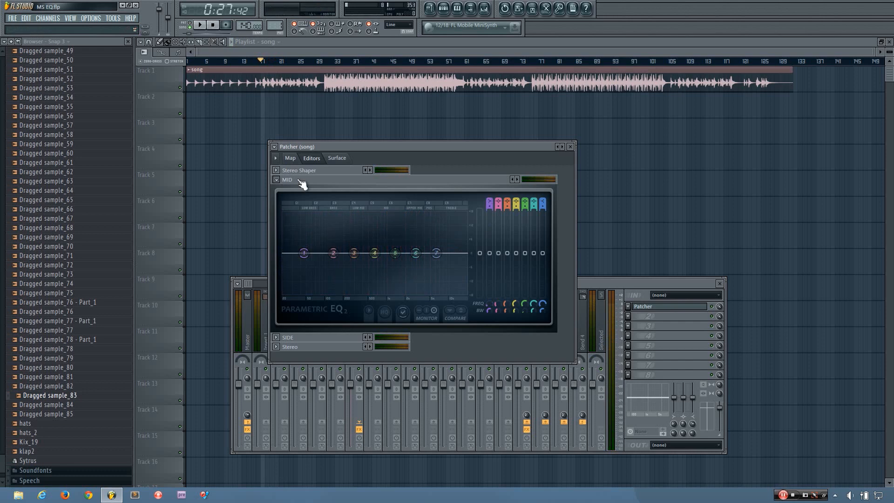
pyautogui.moveTo(416, 146); pyautogui.dragTo(354, 124)
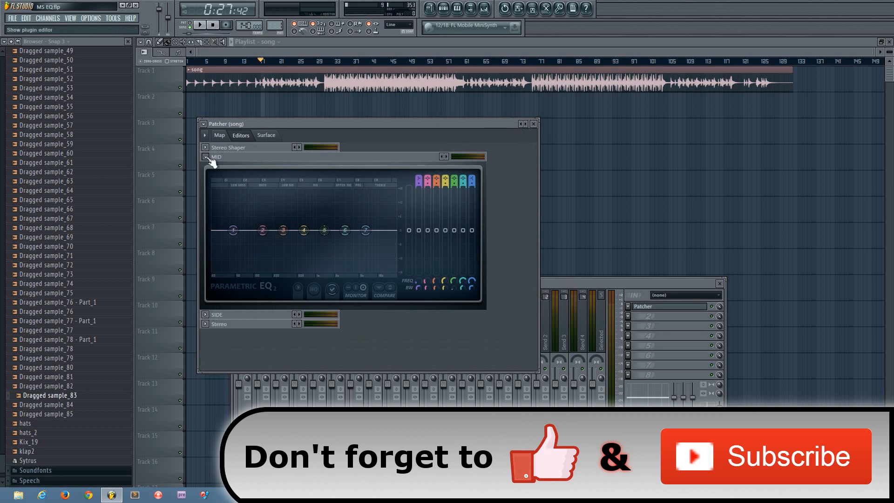
# - Move the Patcher up-left, then collapse MID and cycle through the SIDE and Stereo editors
pyautogui.moveTo(305, 231); pyautogui.dragTo(305, 244)
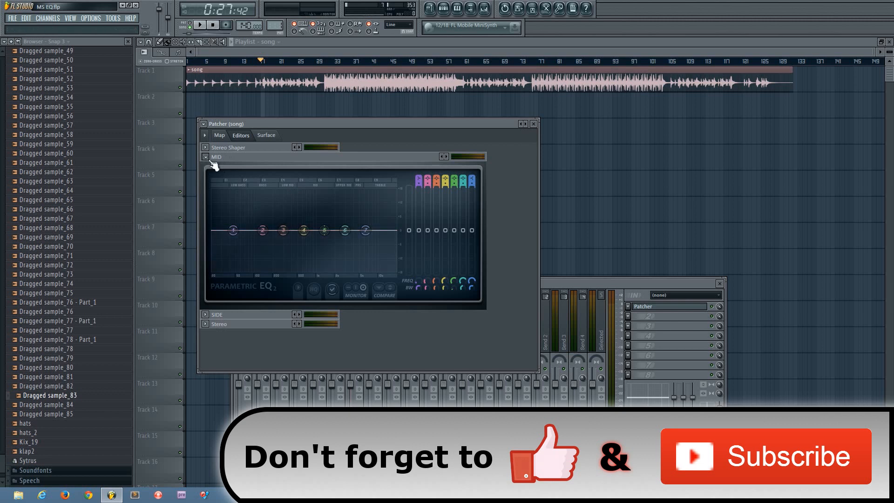
pyautogui.click(205, 165)
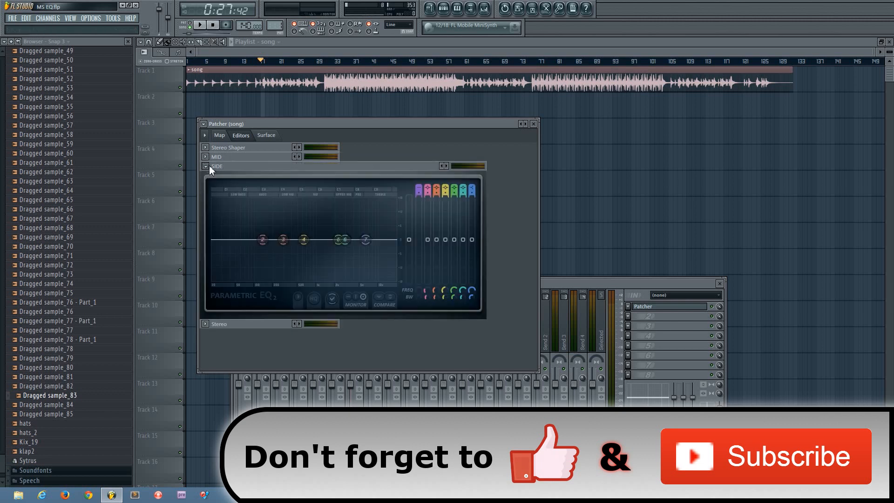
pyautogui.click(205, 166)
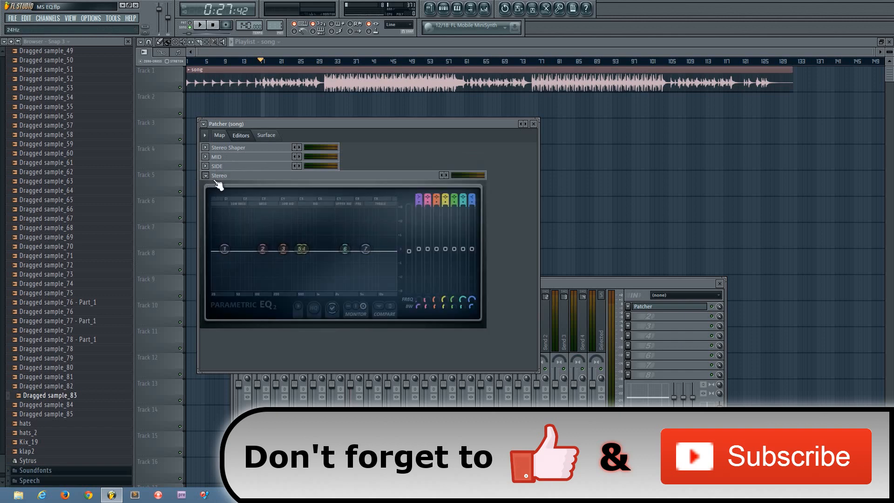
pyautogui.click(205, 175)
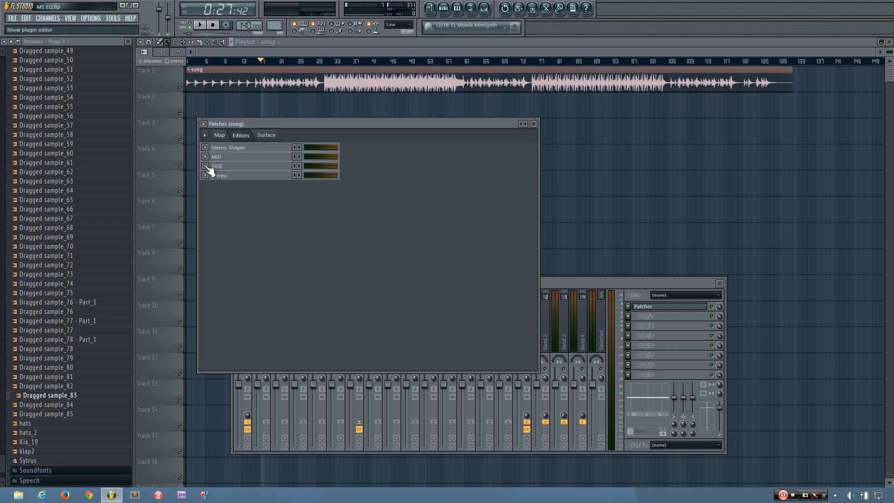
pyautogui.click(205, 166)
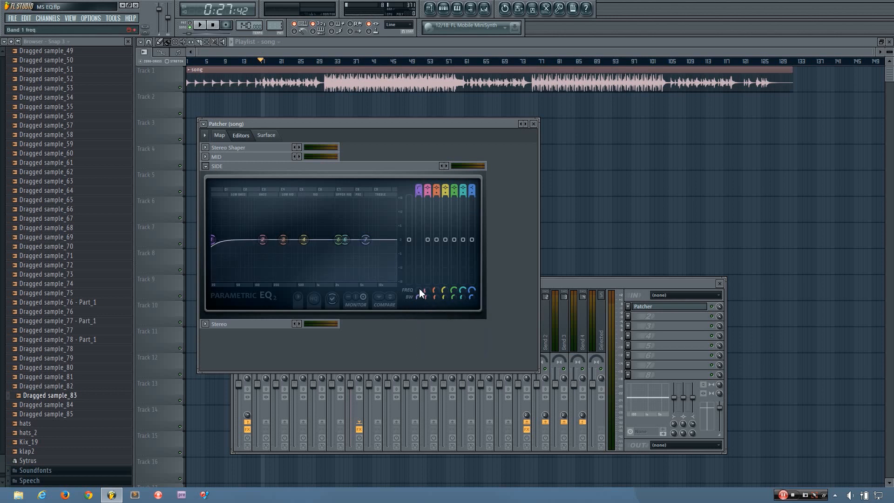
pyautogui.moveTo(418, 298)
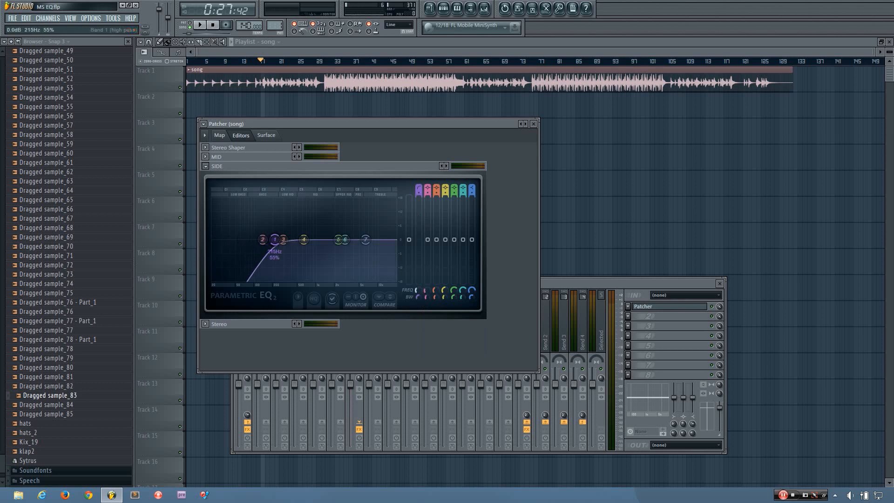
# - Set SIDE band 1 as a high-pass low cut at about 125 Hz, just below band 2
pyautogui.moveTo(274, 238); pyautogui.dragTo(283, 239)
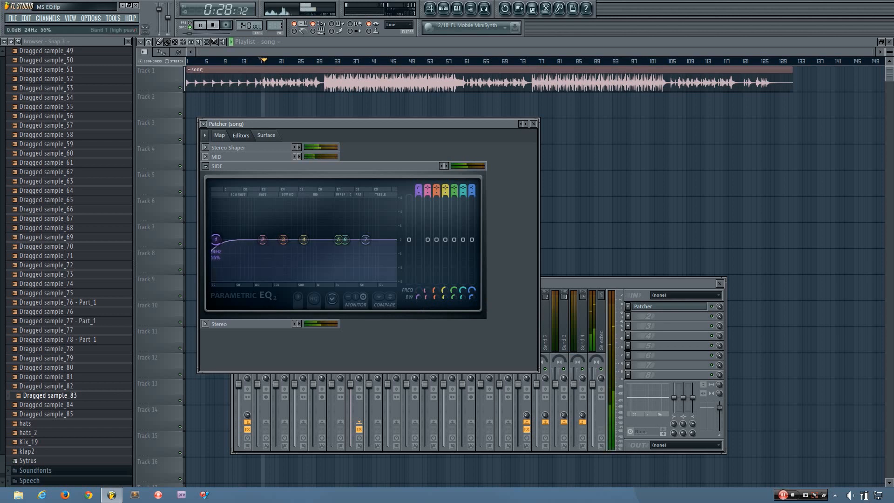
pyautogui.moveTo(216, 239); pyautogui.dragTo(260, 239)
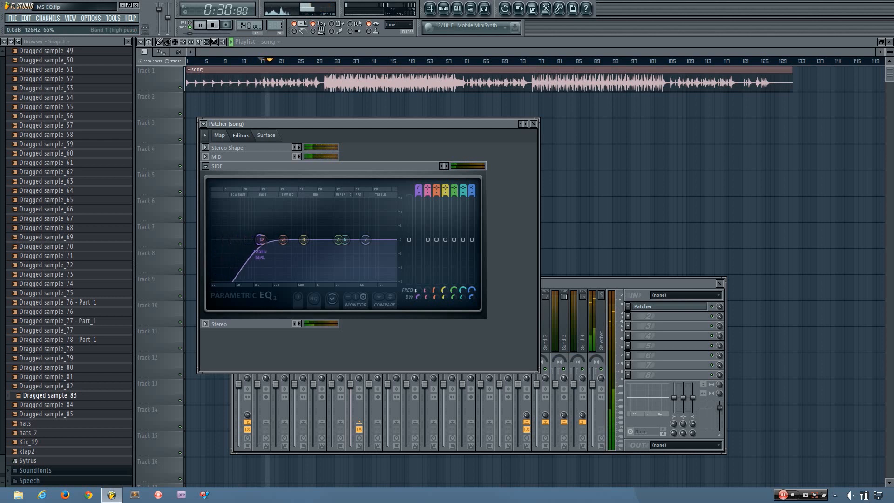
pyautogui.moveTo(259, 239); pyautogui.dragTo(271, 239)
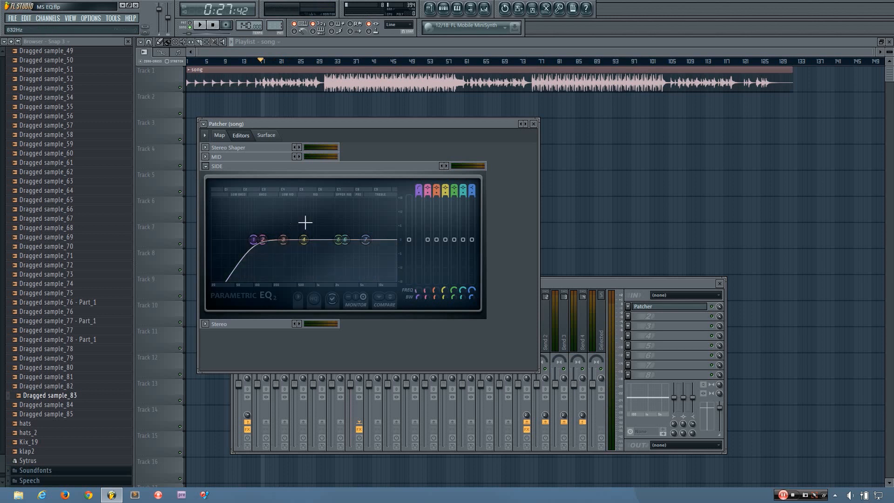
# - Give SIDE band 4 a gentle peaking boost near 4.8 kHz, above the low cut
pyautogui.moveTo(303, 239); pyautogui.dragTo(331, 234)
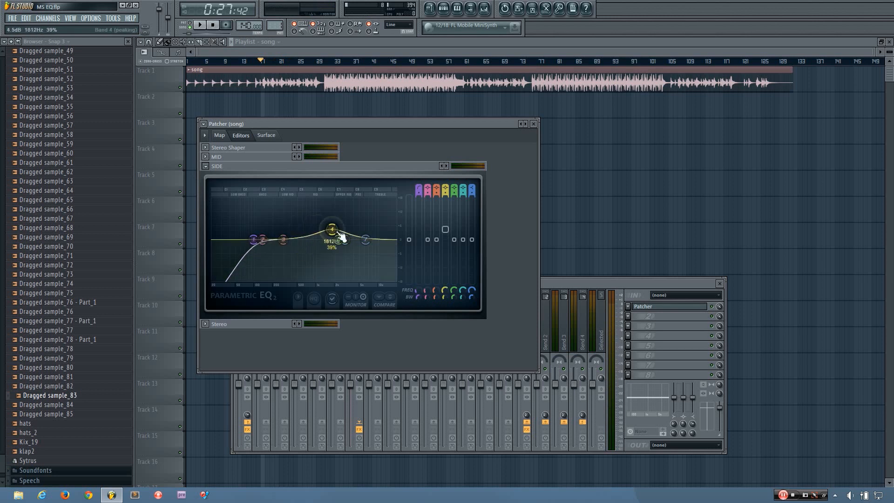
pyautogui.moveTo(332, 232); pyautogui.dragTo(359, 231)
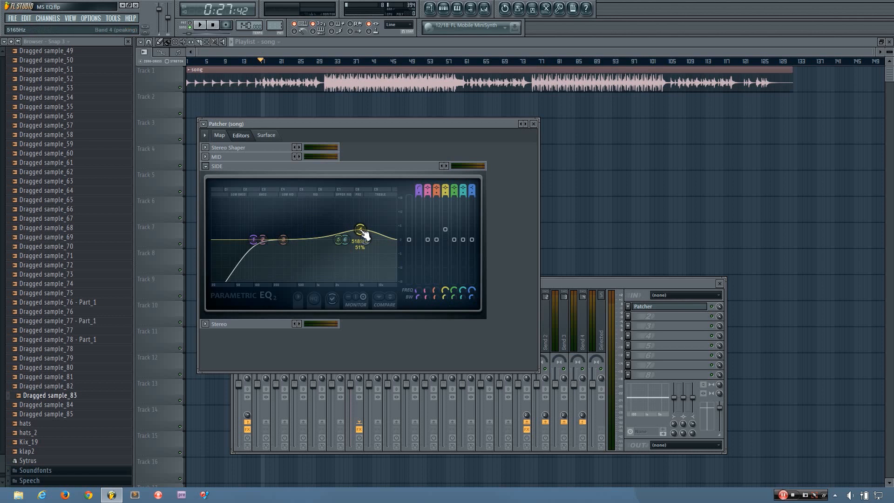
pyautogui.moveTo(359, 230); pyautogui.dragTo(332, 228)
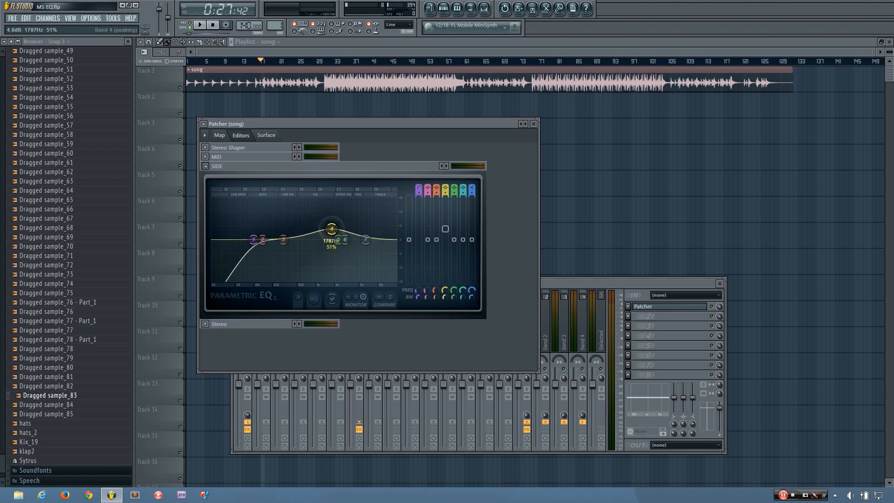
pyautogui.moveTo(330, 228); pyautogui.dragTo(345, 231)
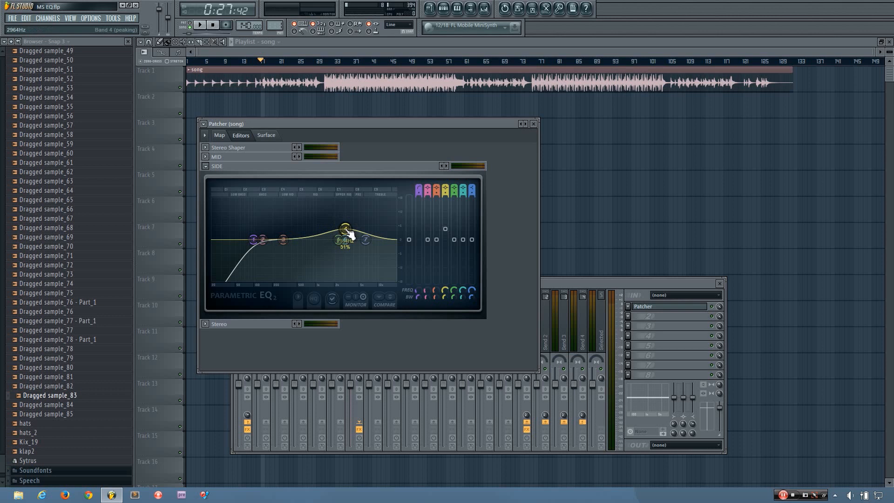
pyautogui.moveTo(344, 234); pyautogui.dragTo(378, 223)
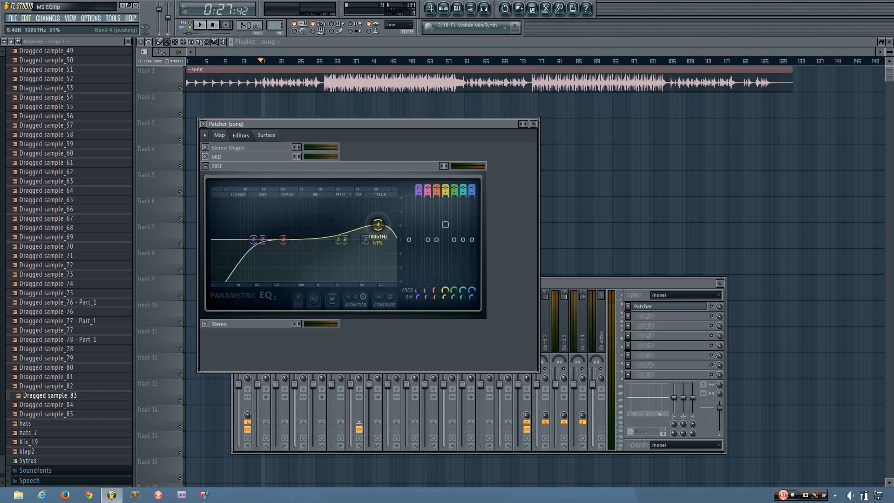
pyautogui.moveTo(377, 224); pyautogui.dragTo(355, 227)
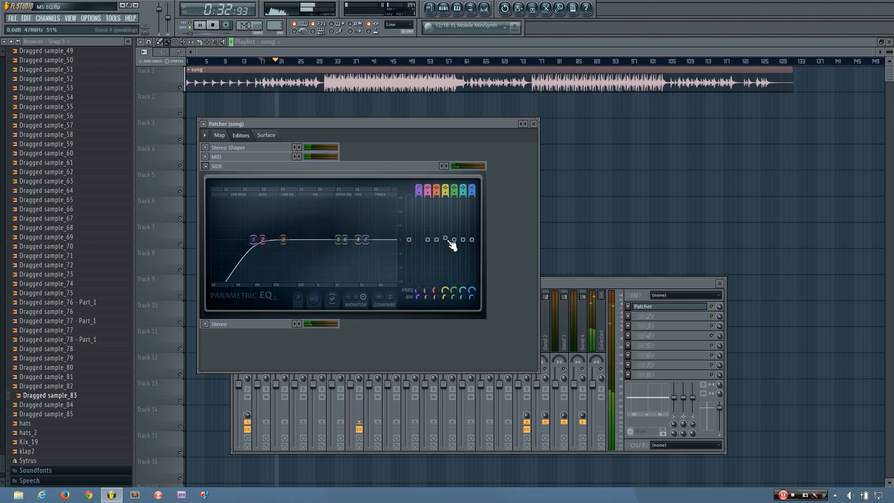
pyautogui.moveTo(453, 240); pyautogui.dragTo(358, 227)
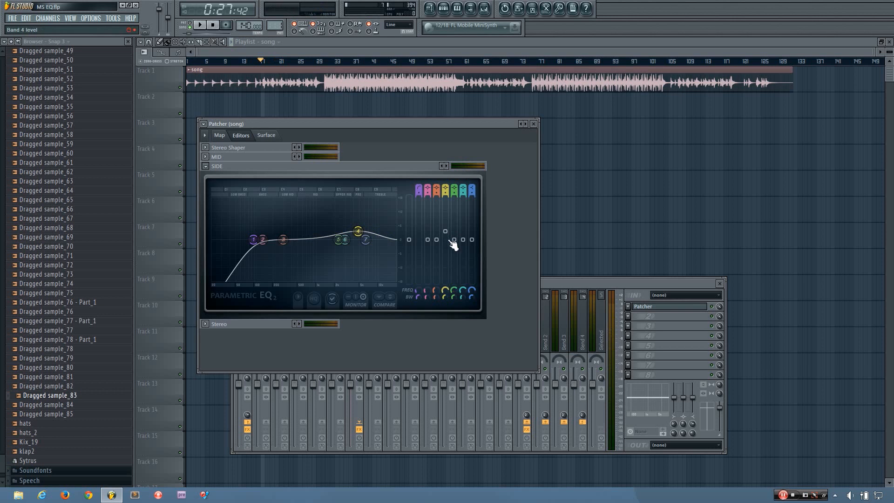
# - Collapse the SIDE editor and close the Patcher, leaving the mixer showing
pyautogui.click(205, 166)
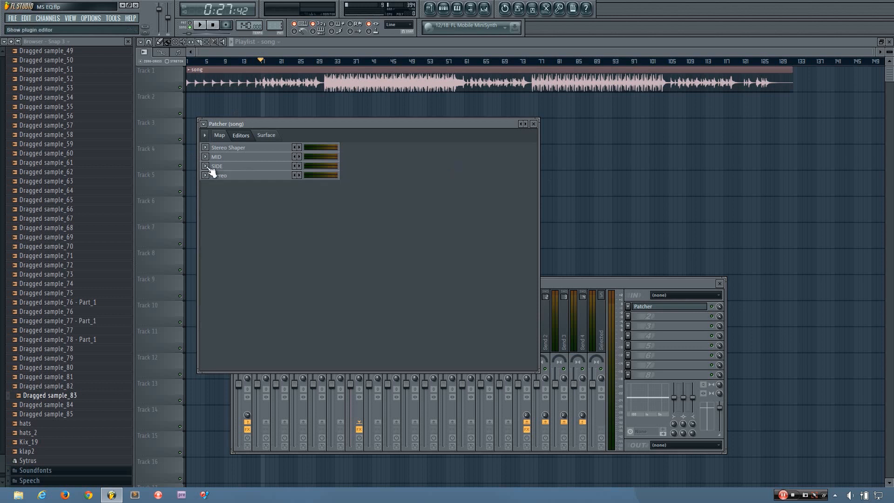
pyautogui.moveTo(266, 157)
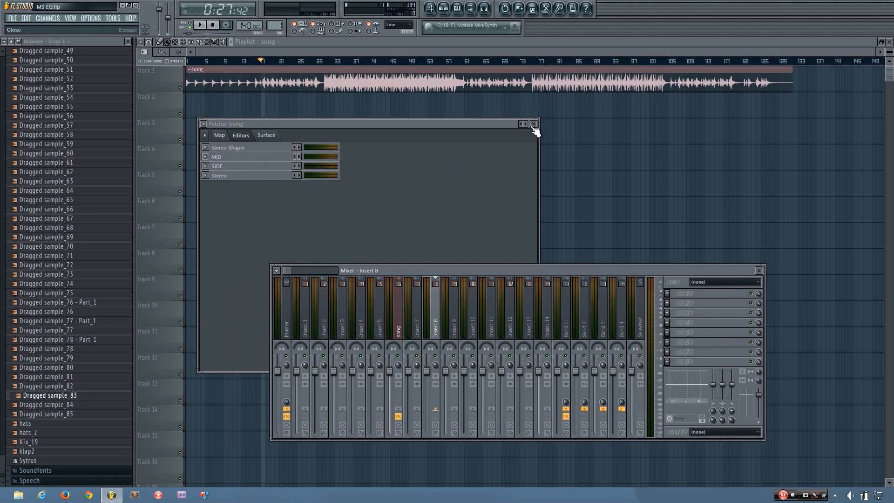
pyautogui.click(532, 124)
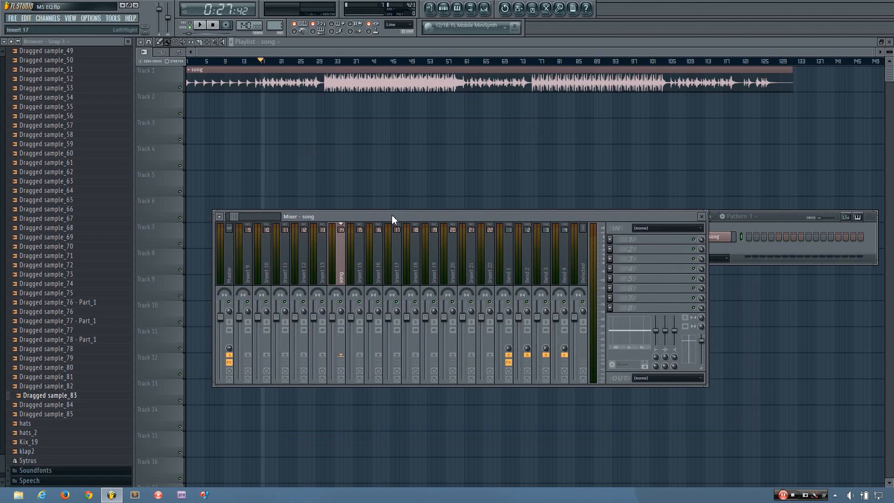
# - Add a Fruity Stereo Shaper to an empty effect slot on the Mid insert track
pyautogui.click(609, 238)
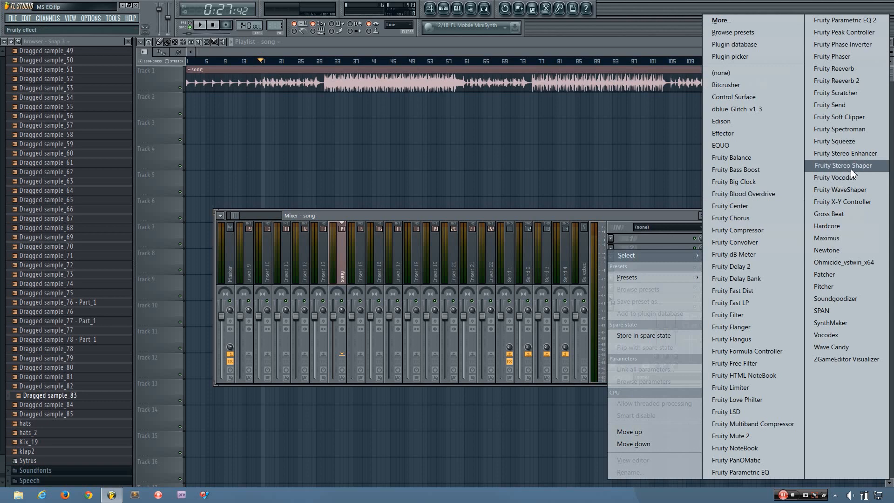
pyautogui.click(844, 165)
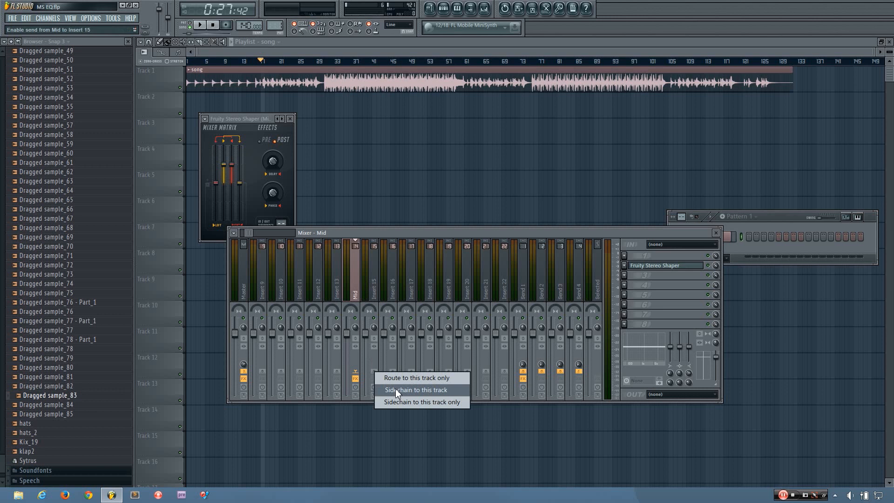
# - Sidechain the Mid track into Insert 15 and route the Side track only into Insert 16
pyautogui.click(415, 389)
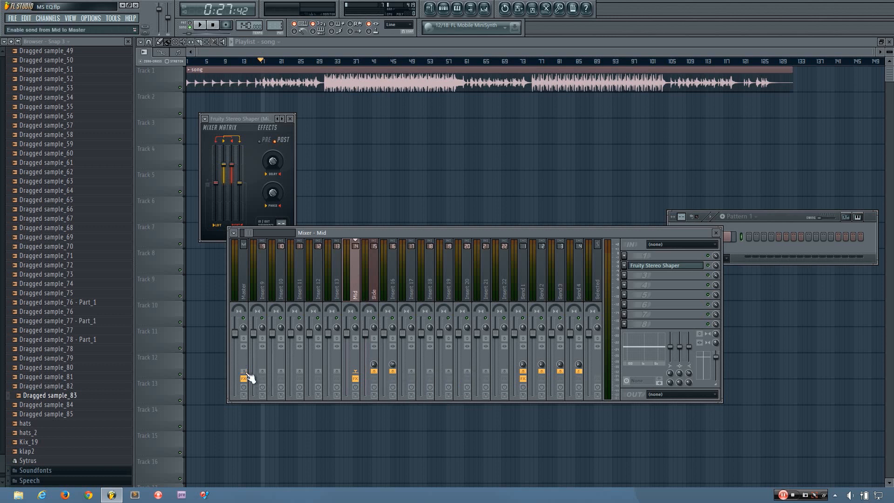
pyautogui.moveTo(382, 316)
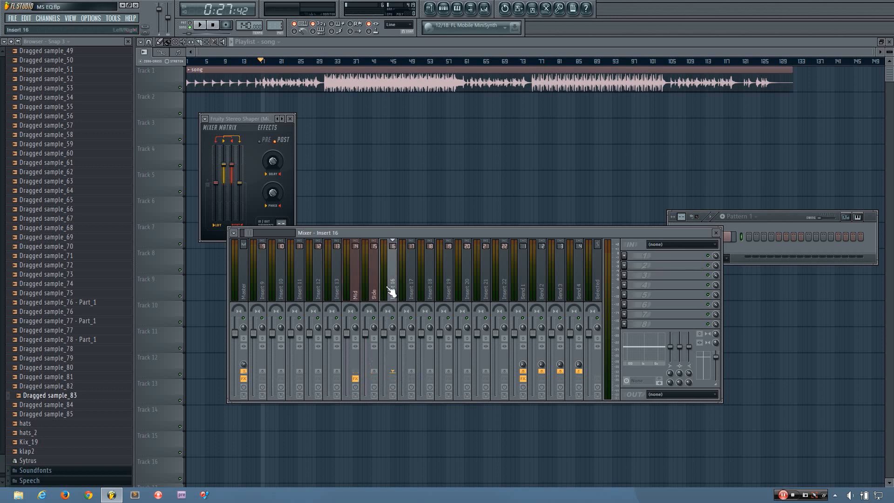
pyautogui.click(373, 280)
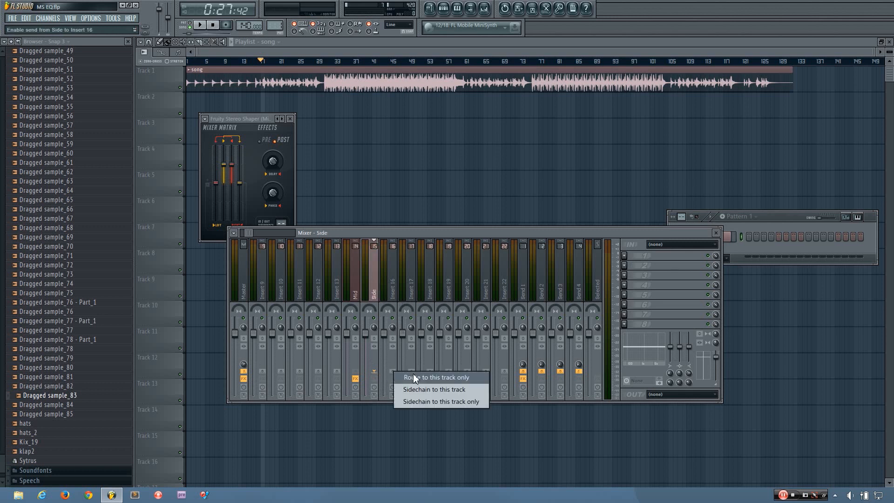
pyautogui.click(436, 377)
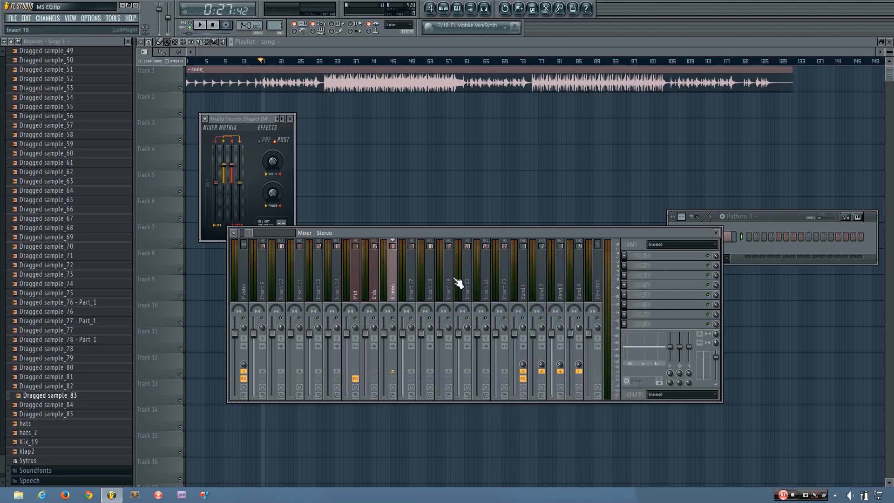
# - Load the Mid - aSide splitter preset on the Mid track's Fruity Stereo Shaper
pyautogui.click(355, 280)
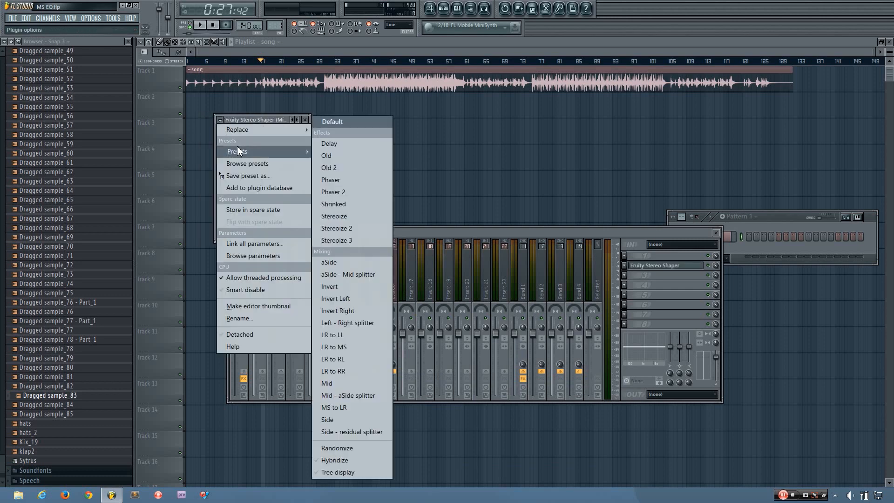
pyautogui.moveTo(358, 394)
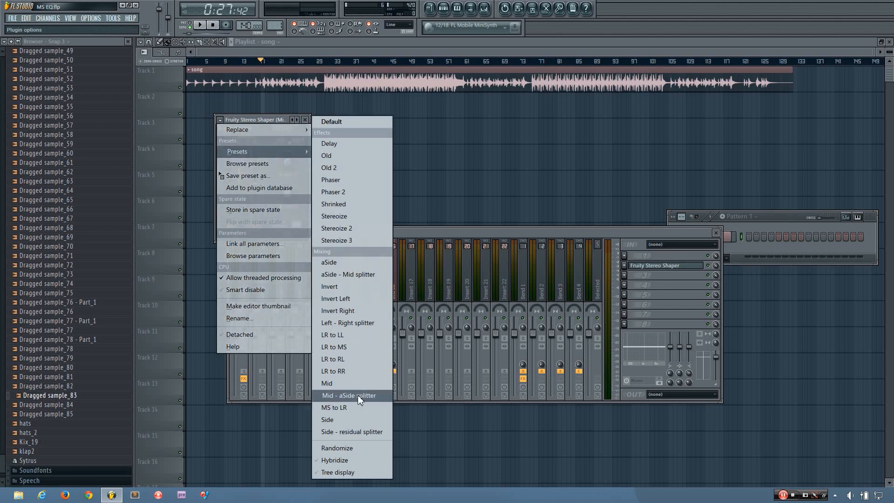
pyautogui.moveTo(364, 403)
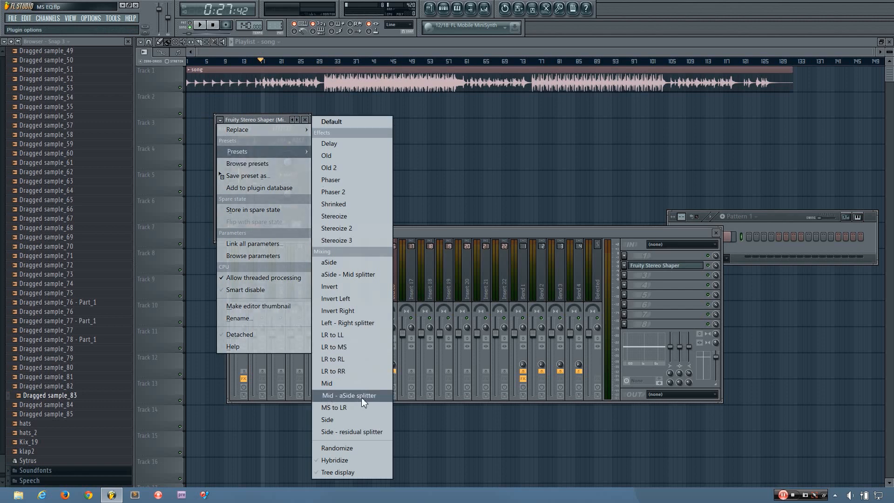
pyautogui.click(348, 395)
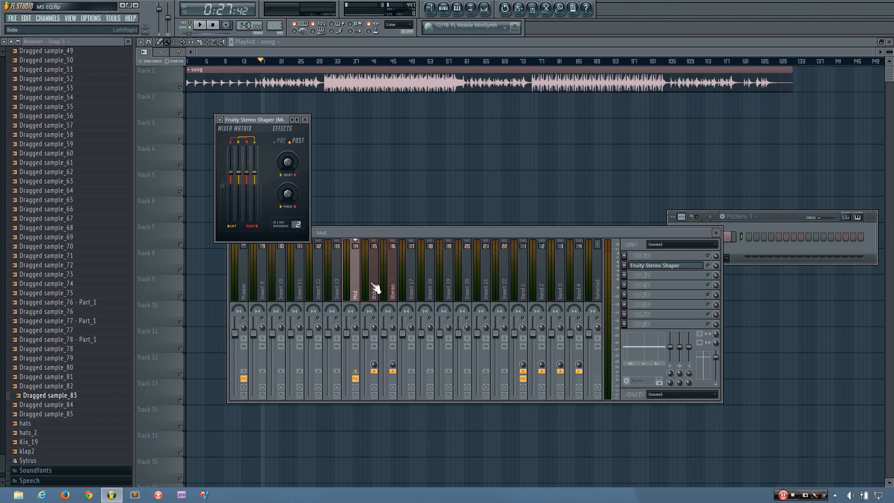
pyautogui.moveTo(250, 119); pyautogui.dragTo(250, 113)
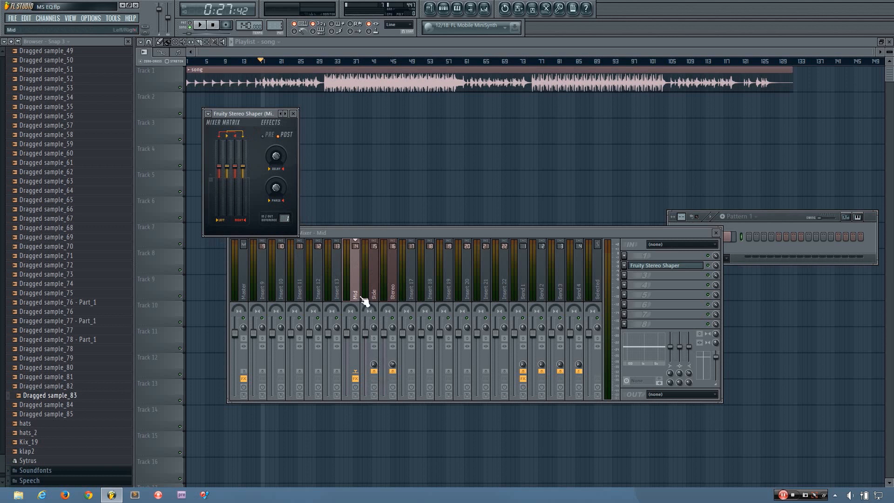
pyautogui.click(242, 285)
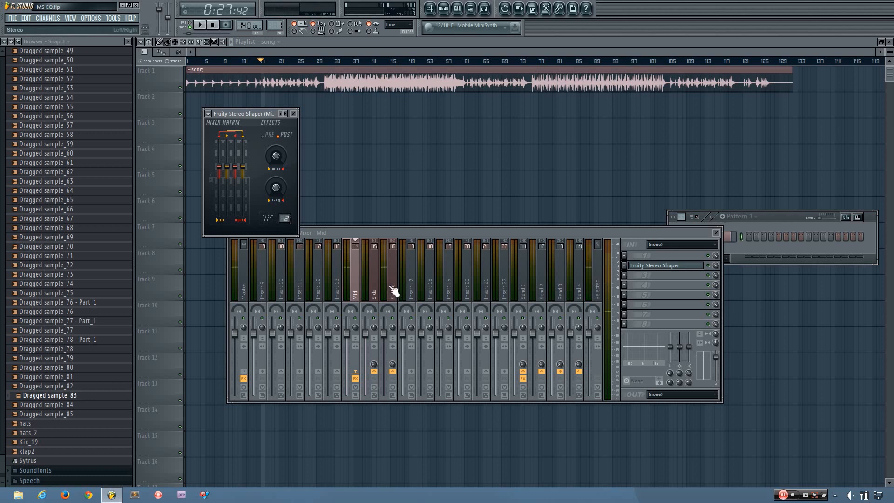
pyautogui.click(199, 24)
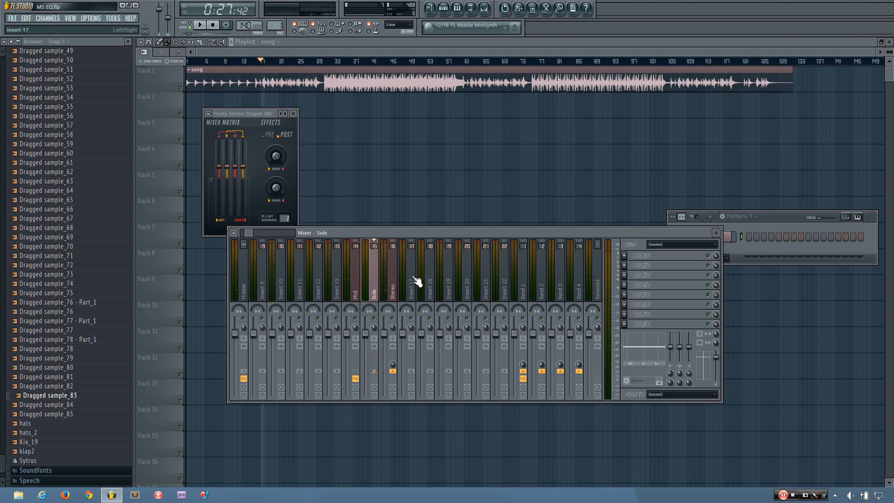
pyautogui.click(355, 279)
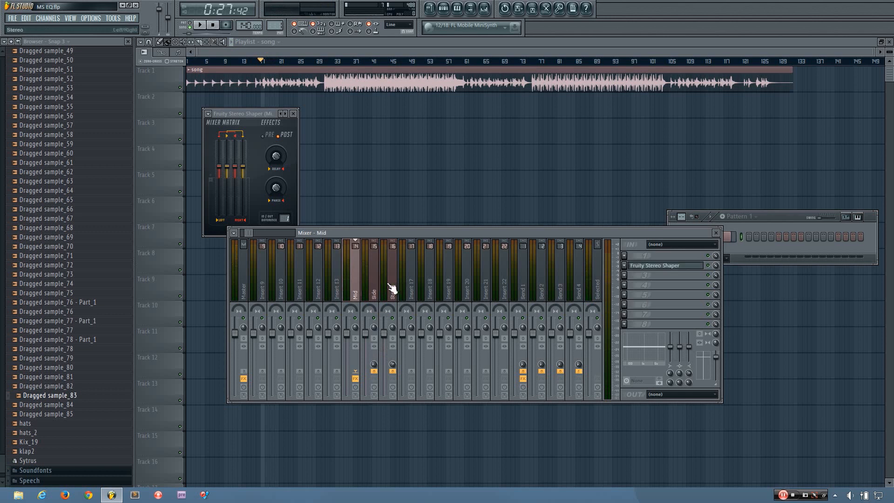